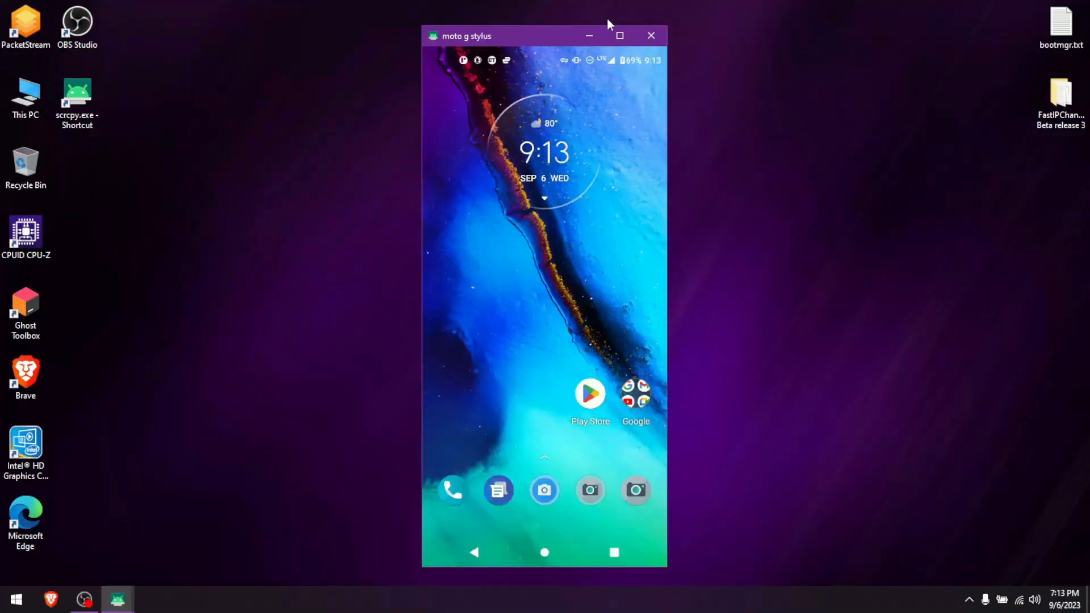
Maximize the scrcpy window so the moto g stylus home screen fills the desktop.
{"action": "left_click", "coordinate": [619, 35]}
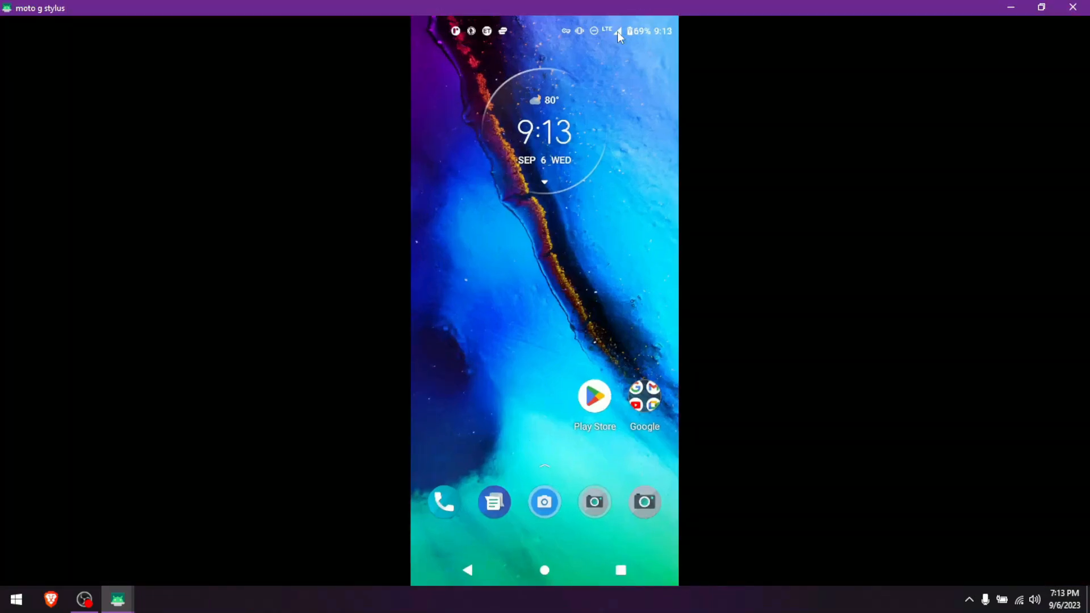